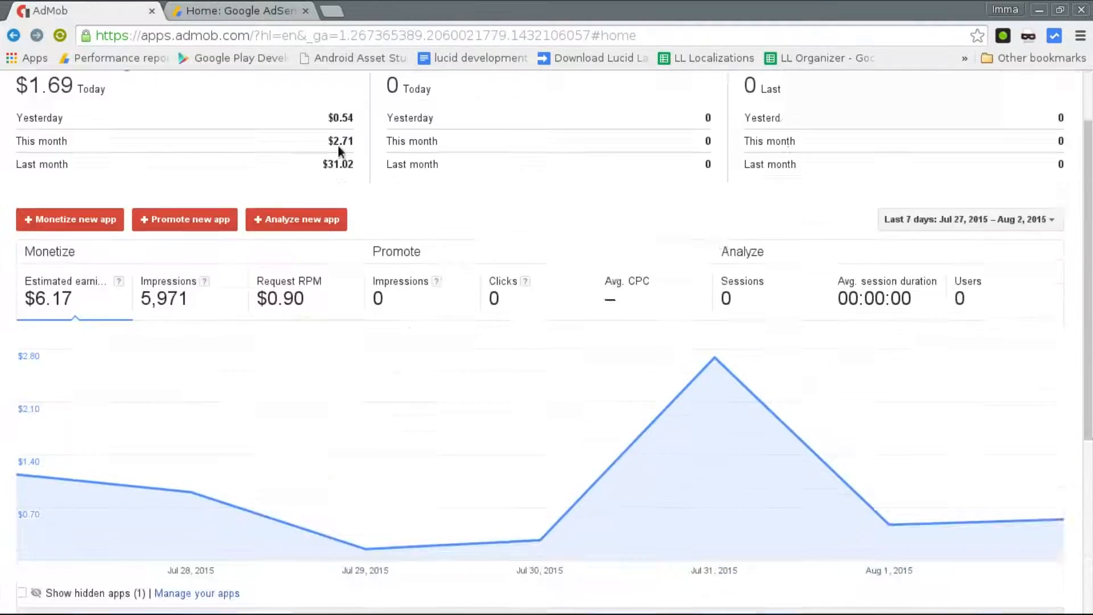
- Go to AdMob's Monetize section and select the Lucid Browser app
scroll("down", 3)
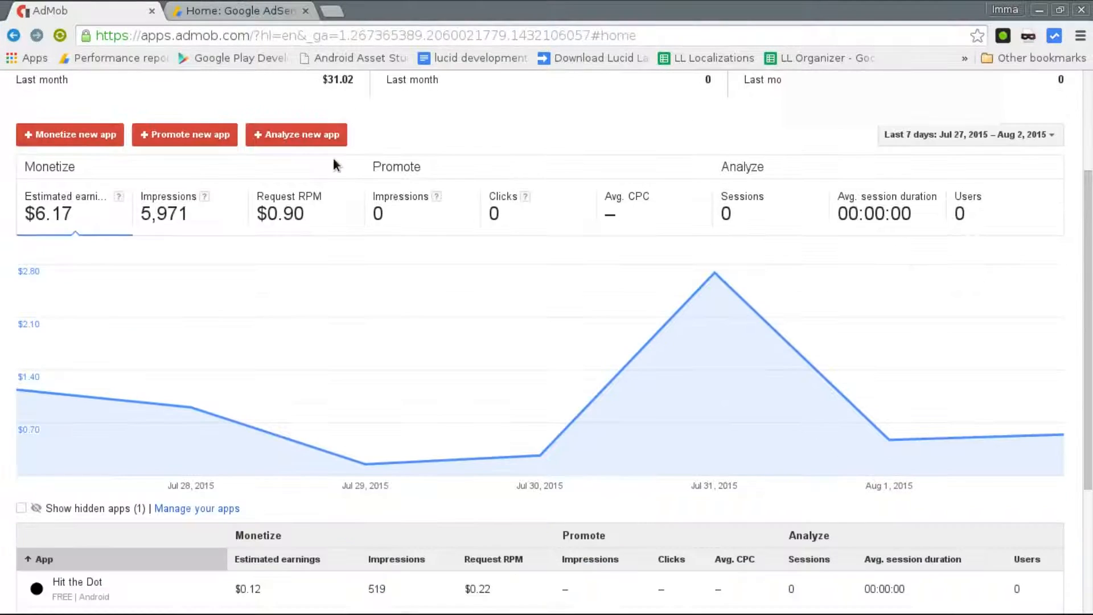
scroll("up", 3)
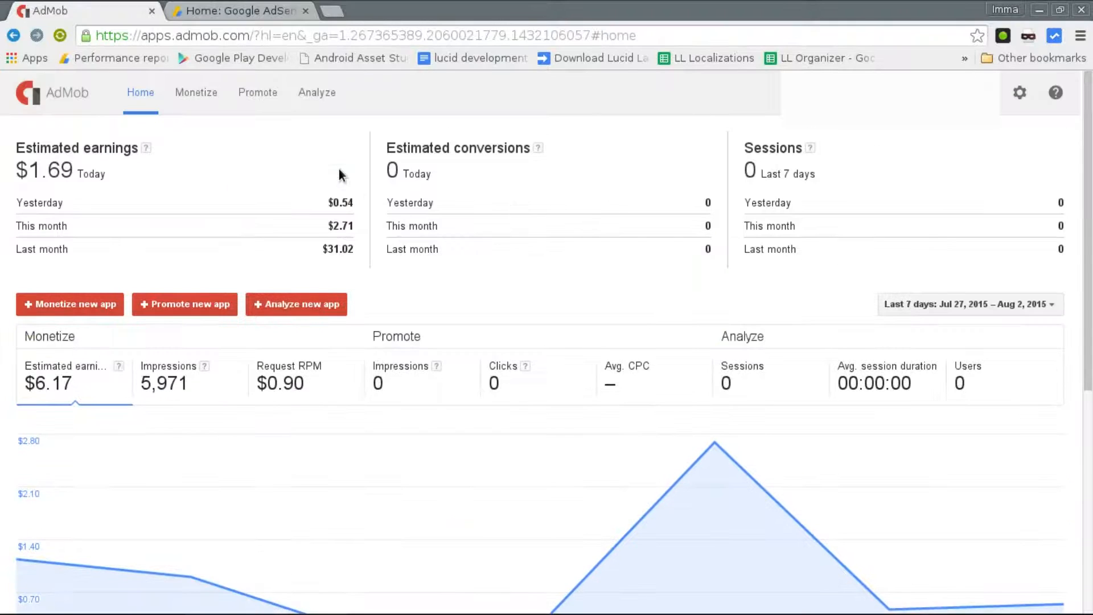
mouse_move(334, 182)
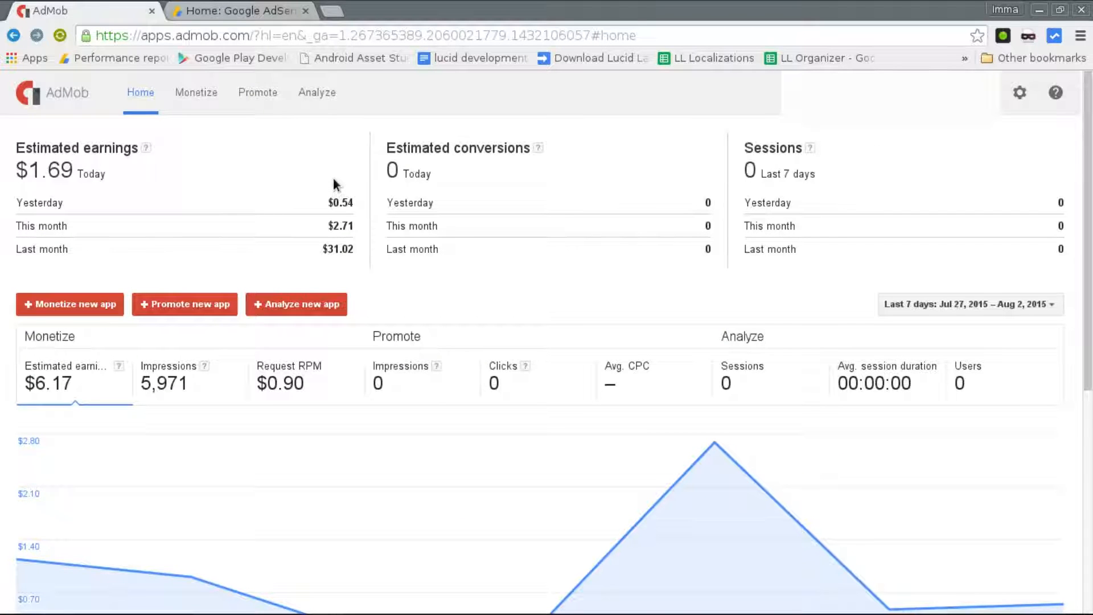
mouse_move(511, 220)
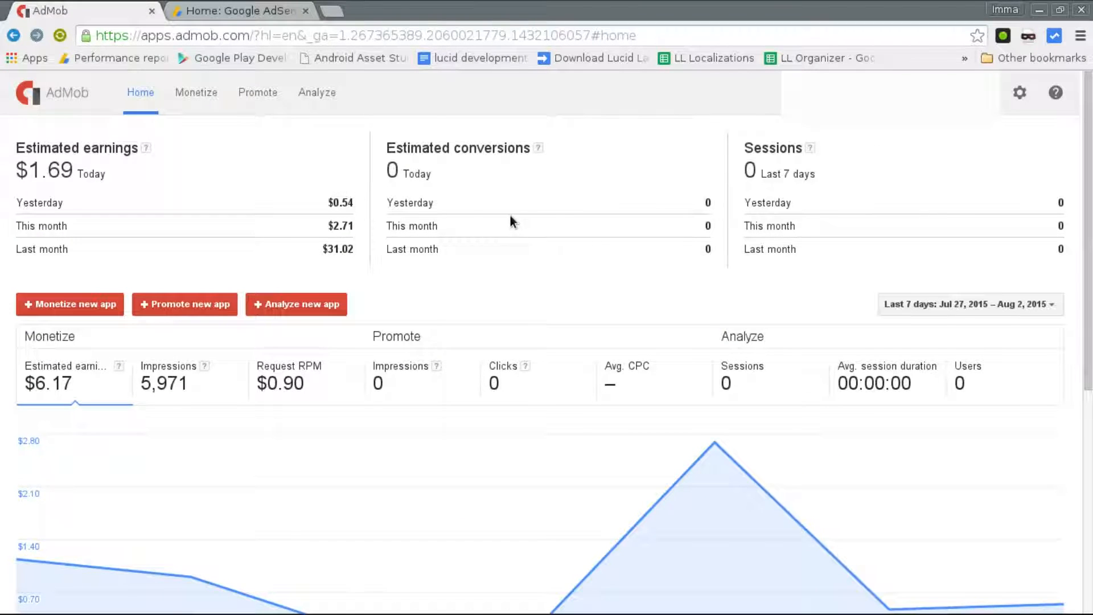
scroll("down", 3)
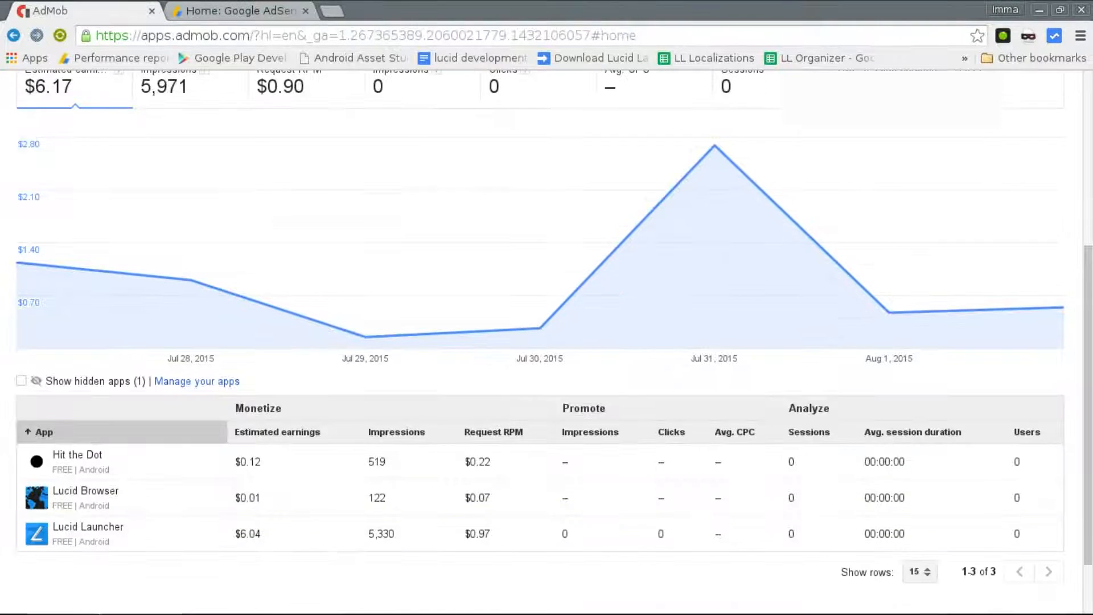
scroll("down", 3)
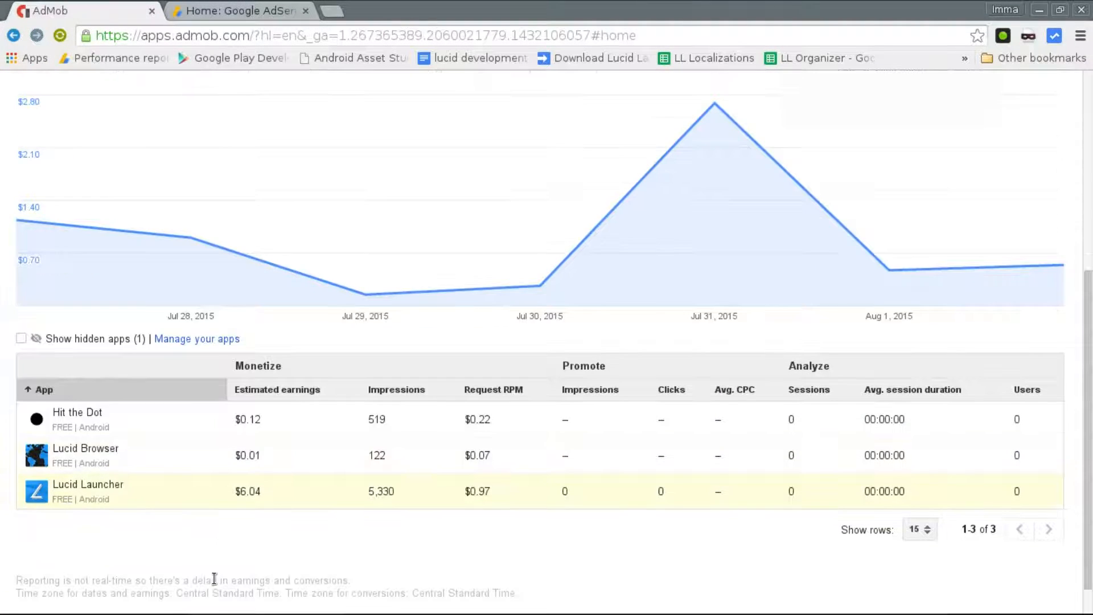
scroll("up", 3)
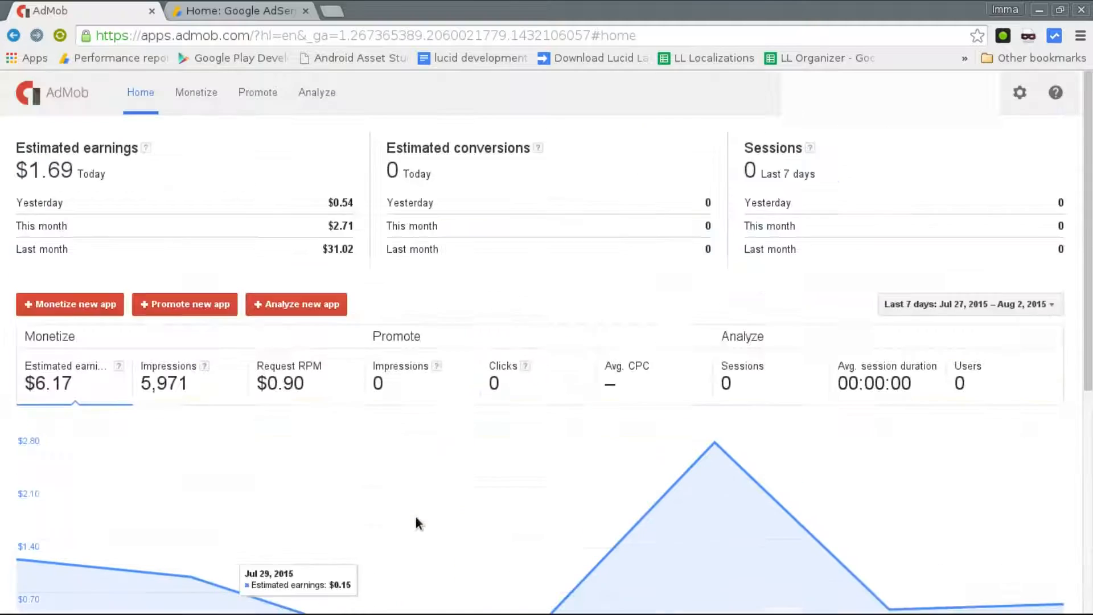
mouse_move(261, 164)
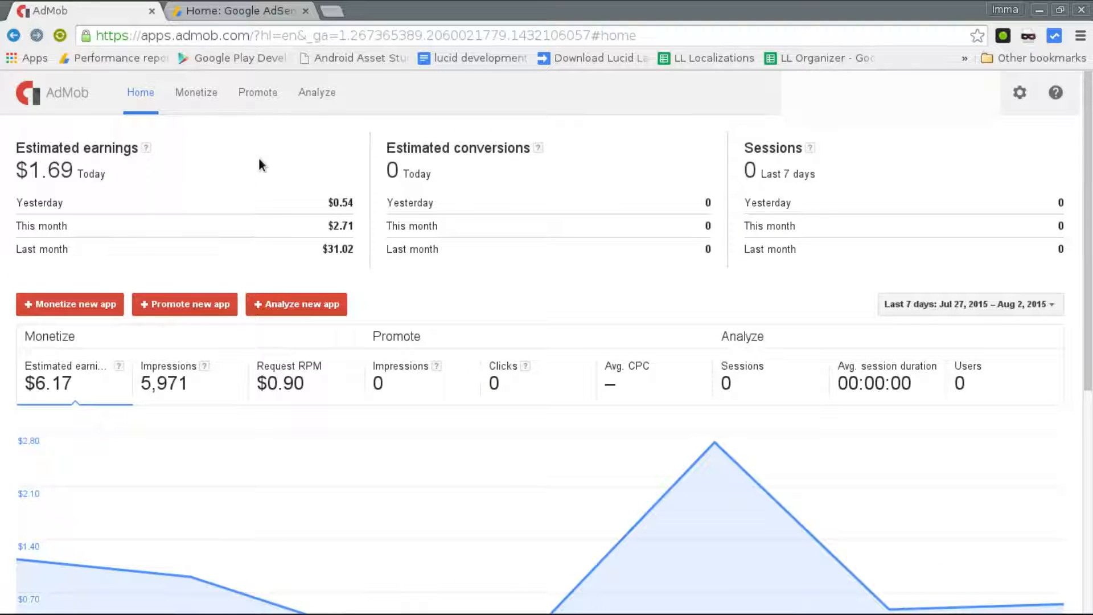
mouse_move(215, 150)
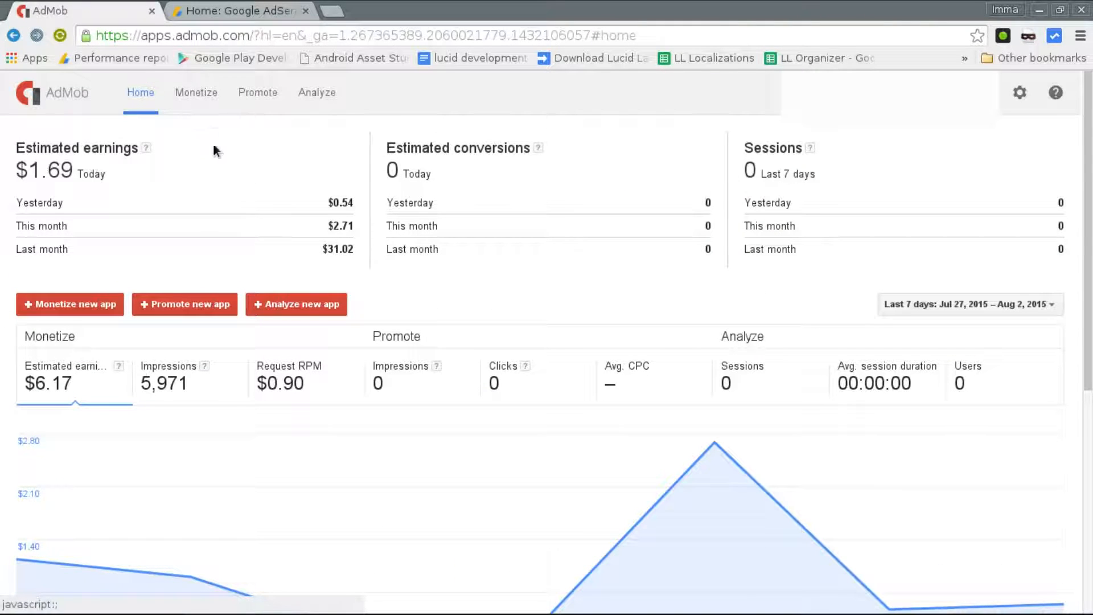
left_click(196, 92)
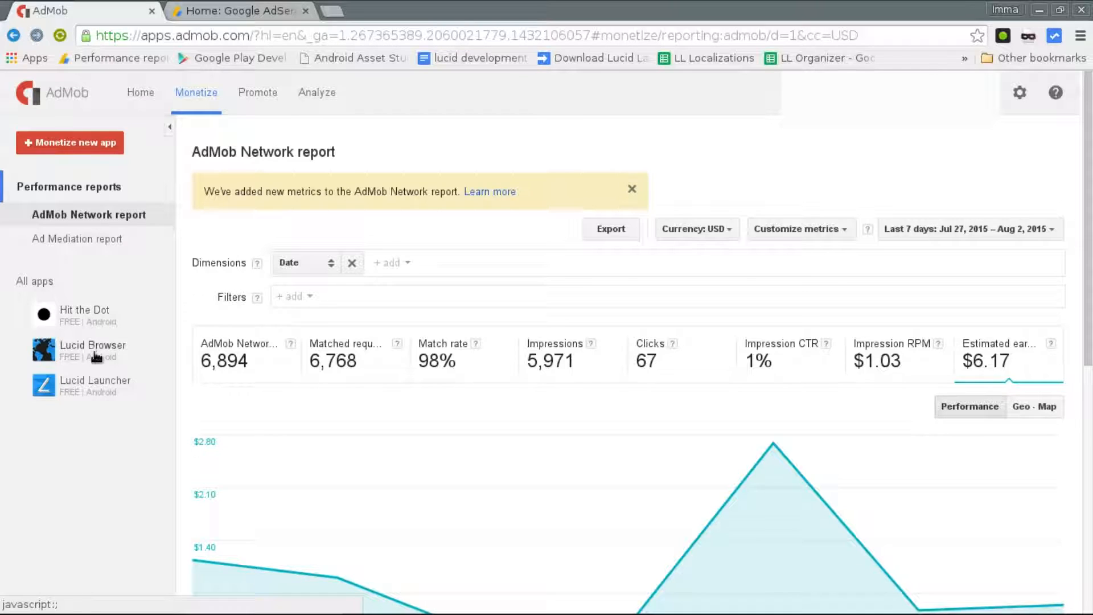
left_click(92, 349)
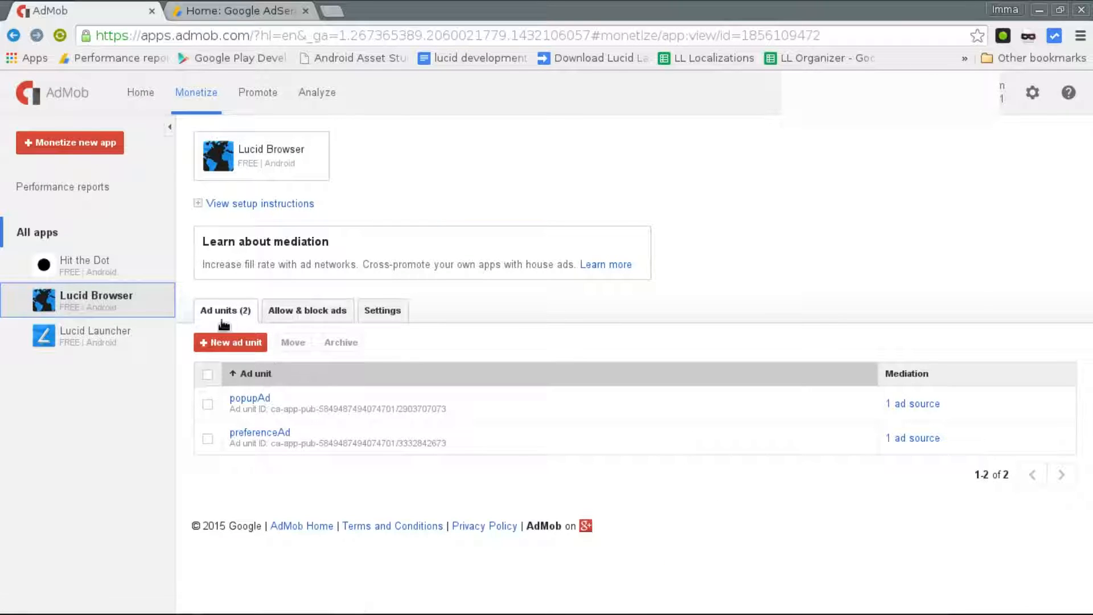
- Review Lucid Browser's general ad categories under Allow & block ads
left_click(306, 310)
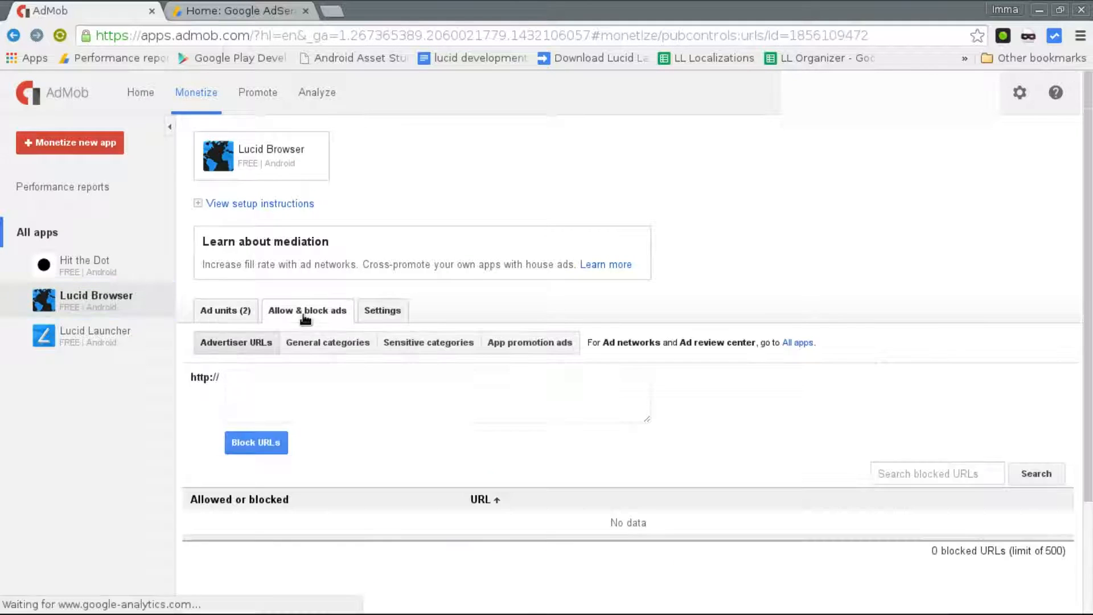
left_click(327, 341)
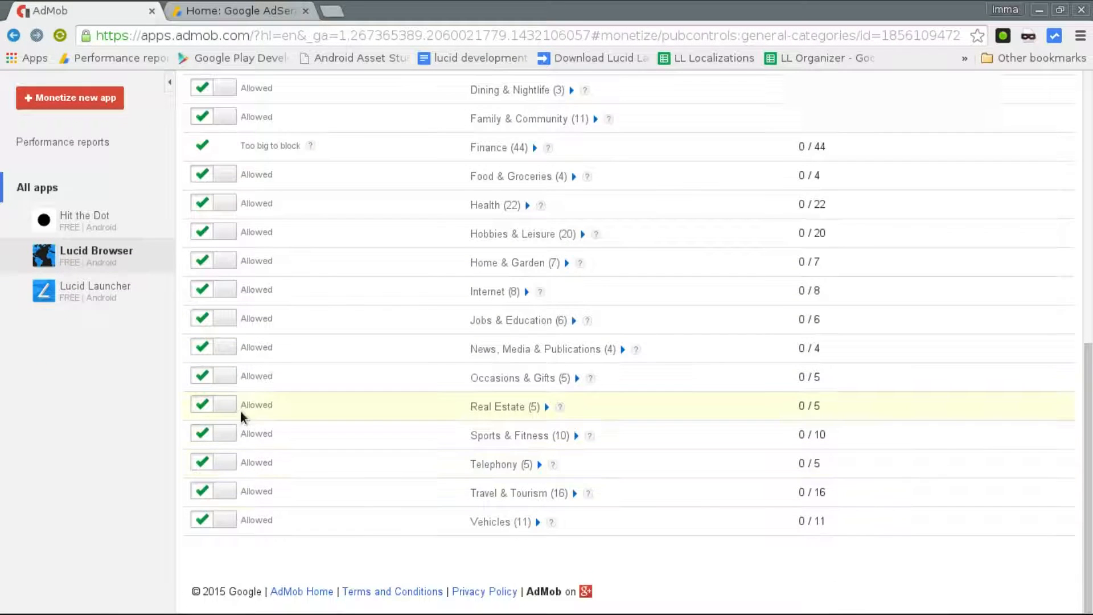
scroll("up", 3)
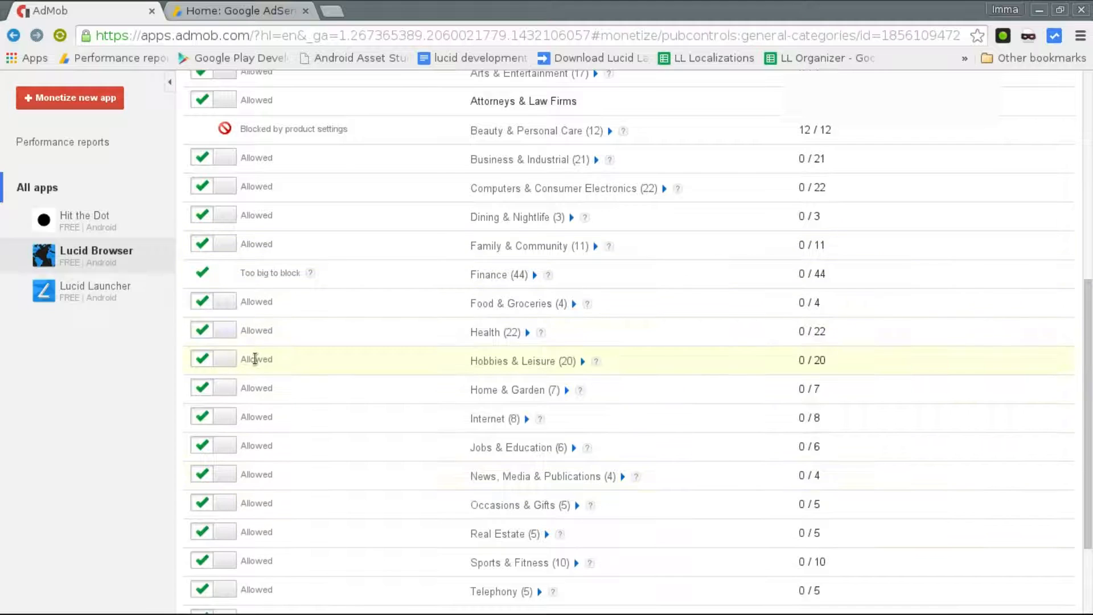
scroll("up", 3)
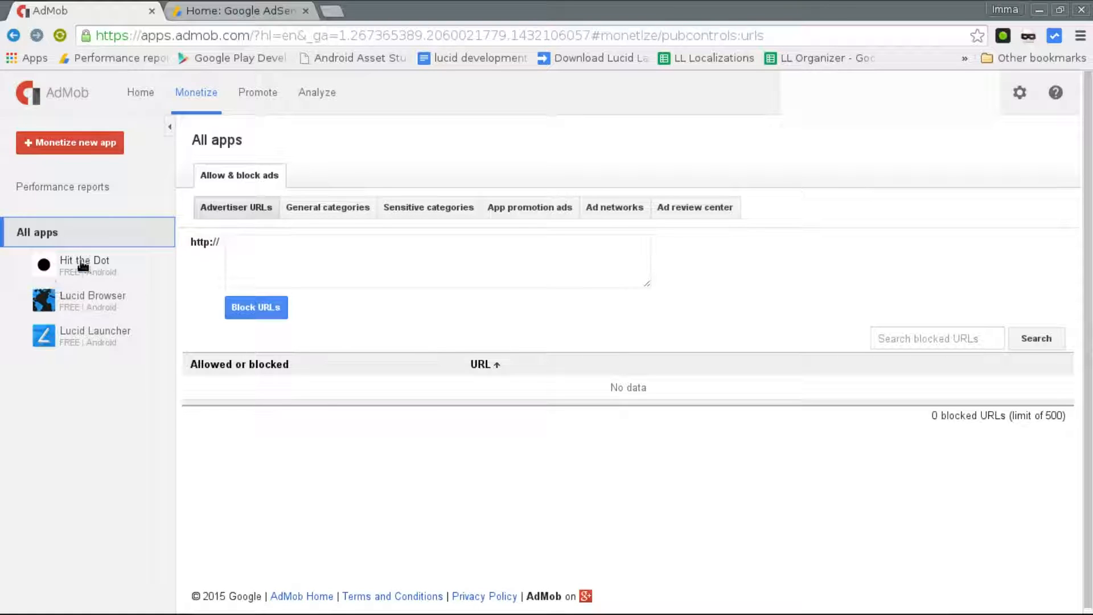
- View all-apps general categories (Beauty blocked), then the blocked sensitive categories like Black Magic
left_click(327, 207)
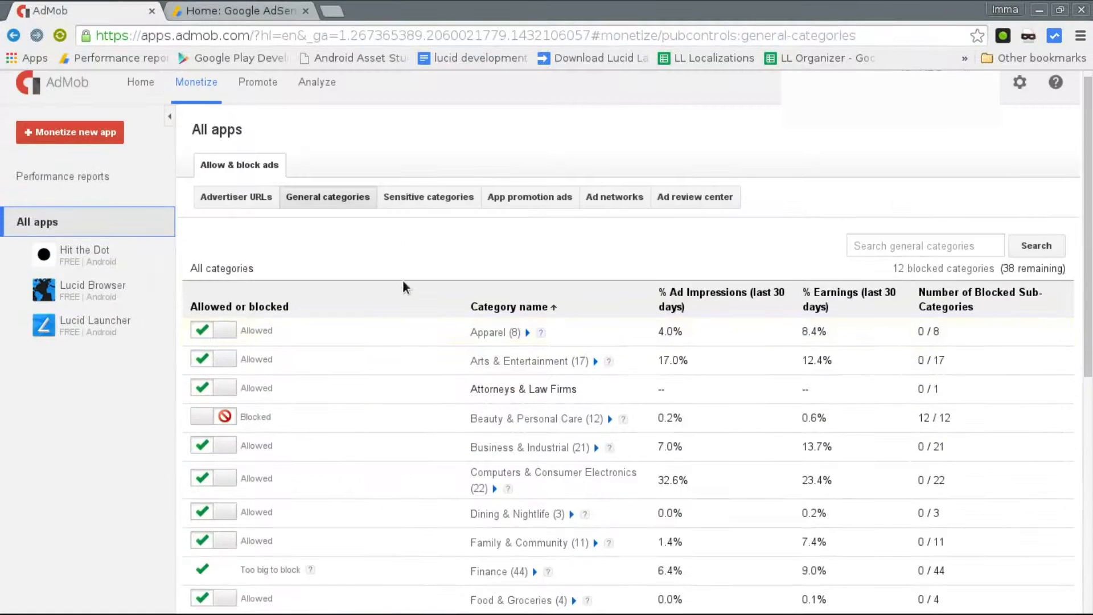
left_click(428, 197)
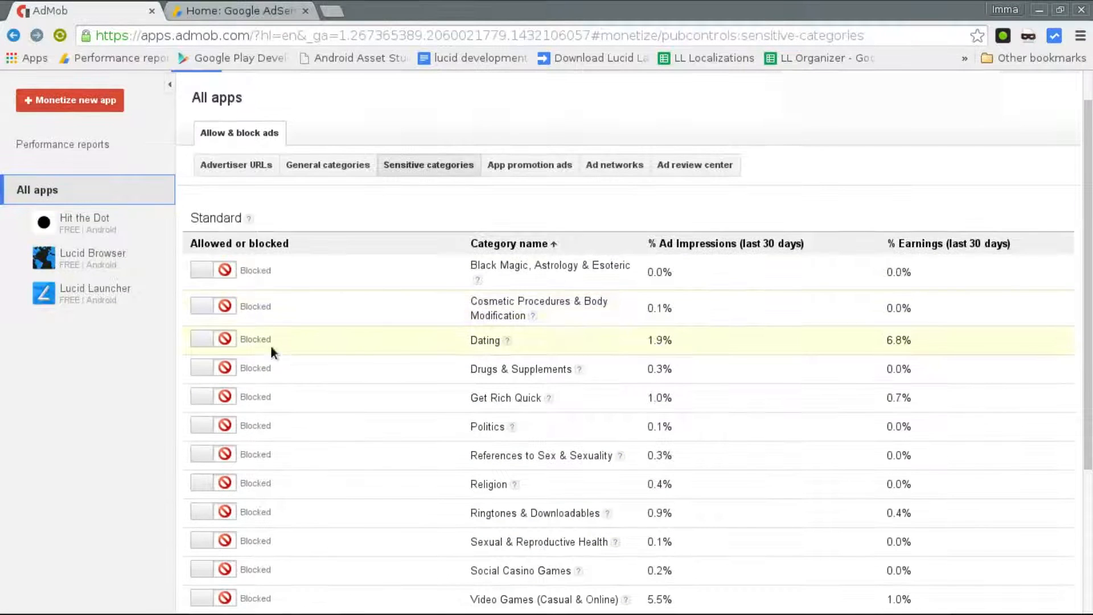
mouse_move(507, 271)
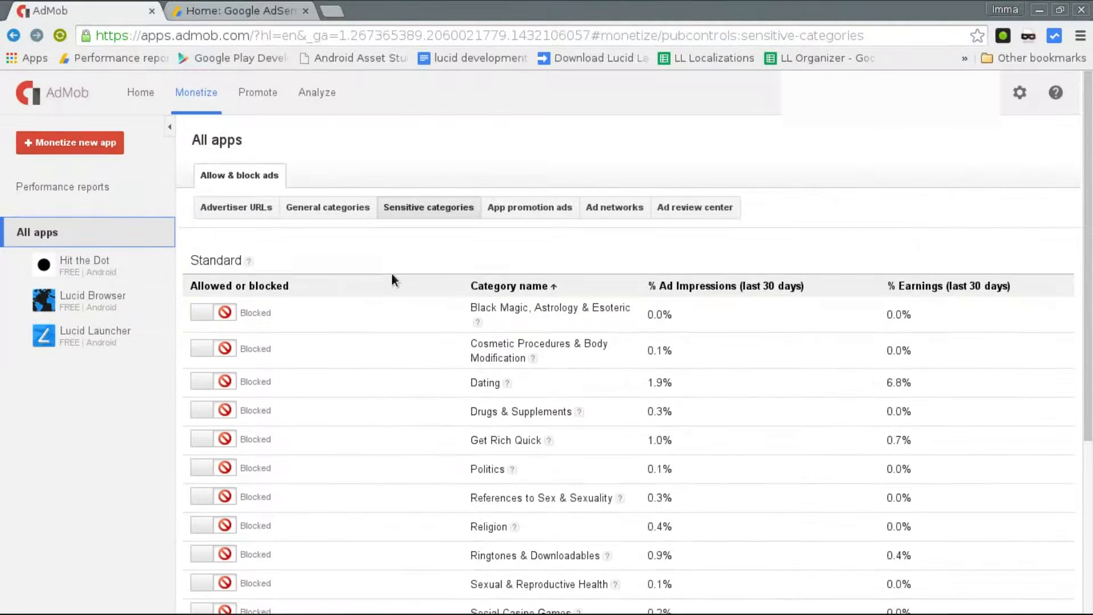
mouse_move(407, 288)
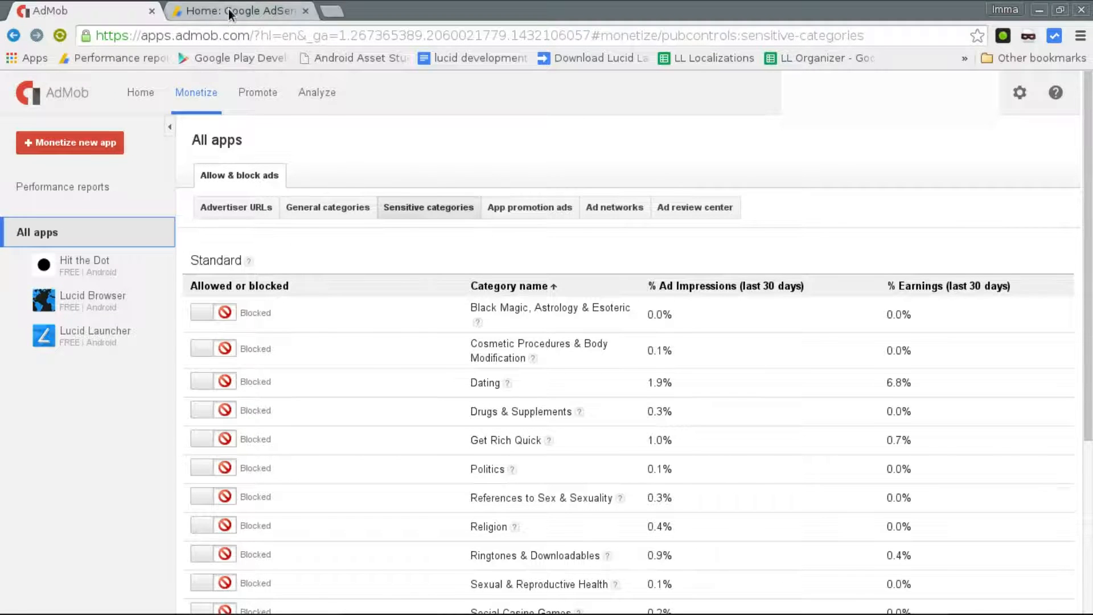
- In the AdSense account, view Allow & block ads general categories showing Beauty & Personal Care blocked
left_click(236, 10)
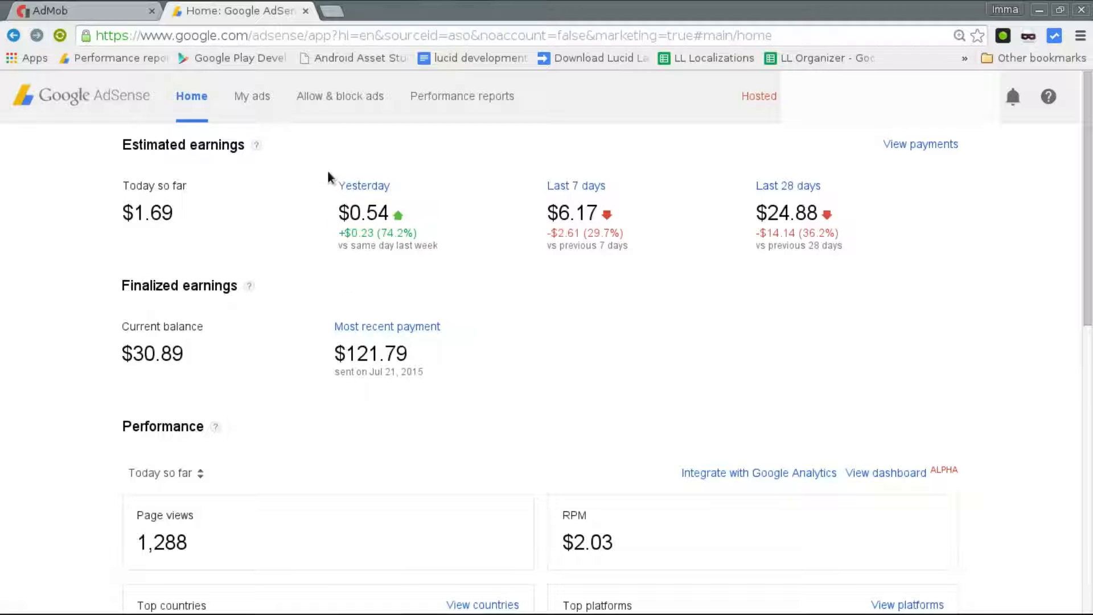
mouse_move(315, 182)
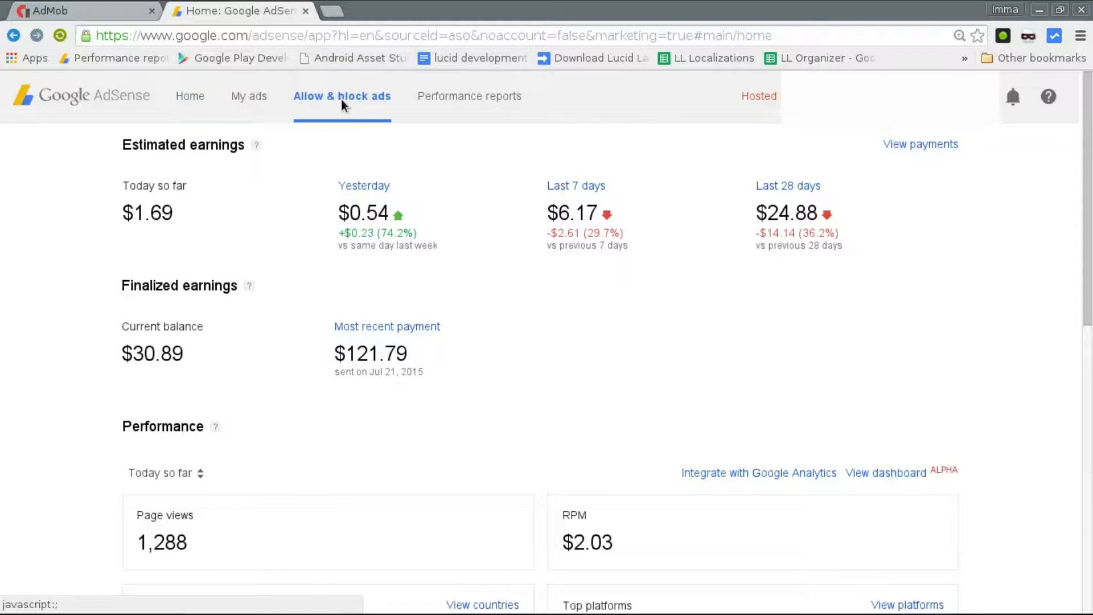
left_click(341, 96)
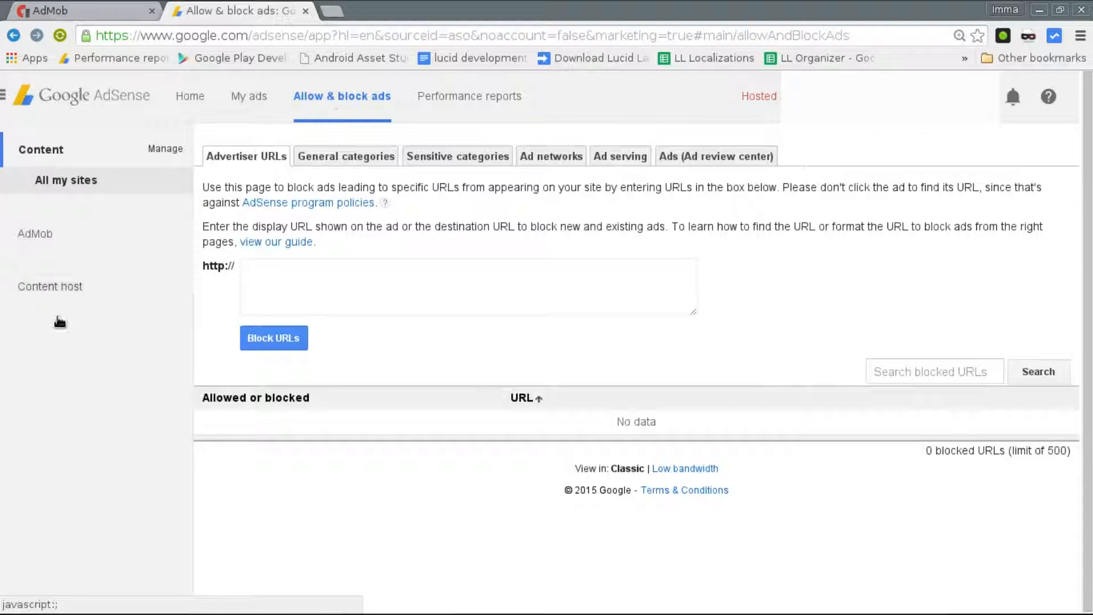
mouse_move(115, 300)
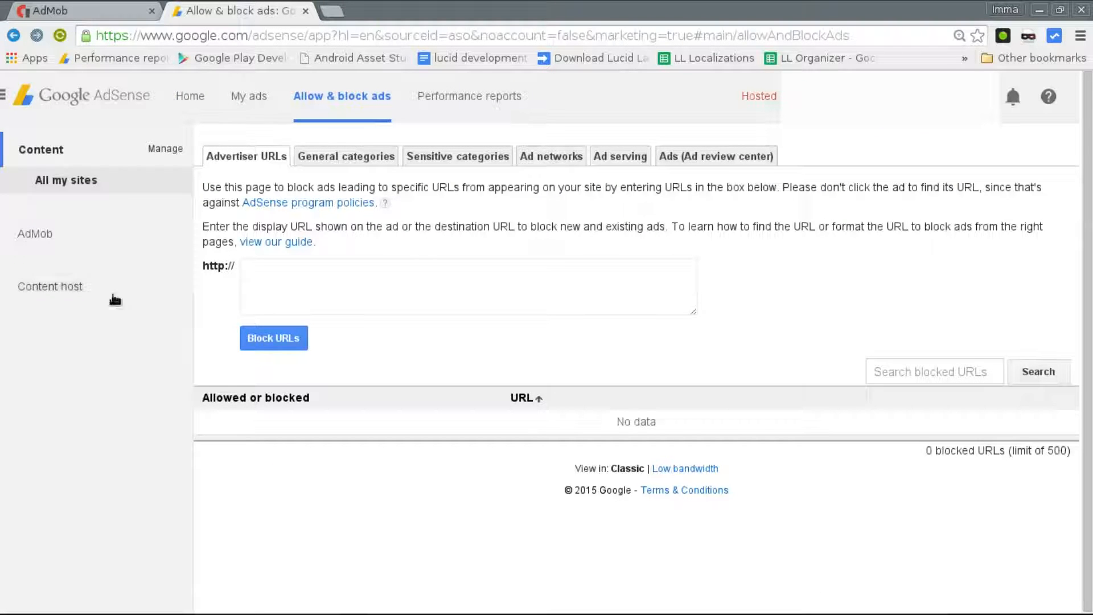
left_click(345, 156)
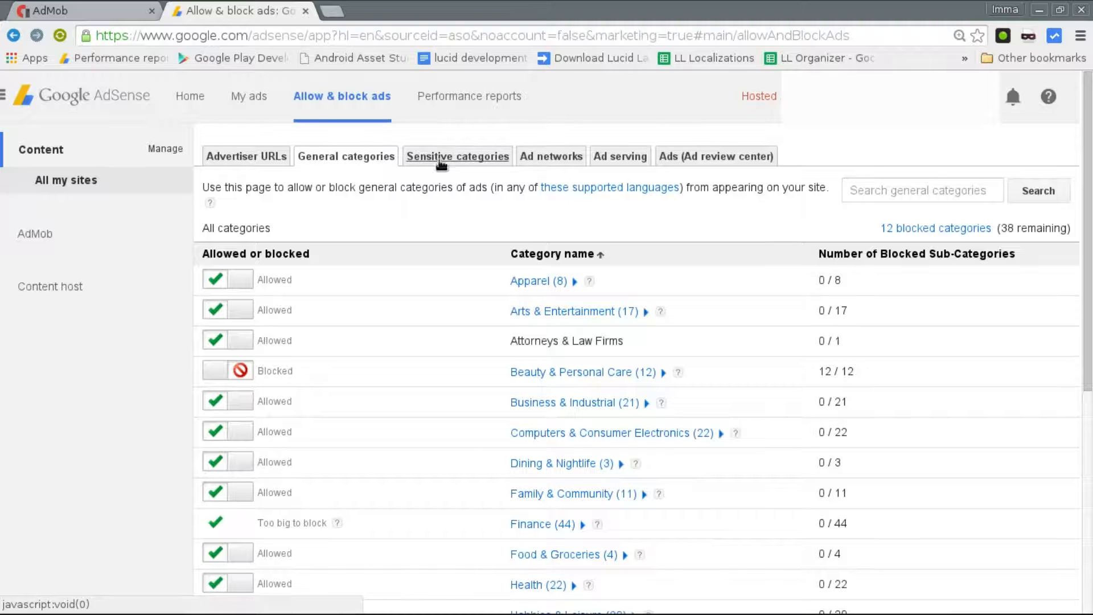
scroll("down", 3)
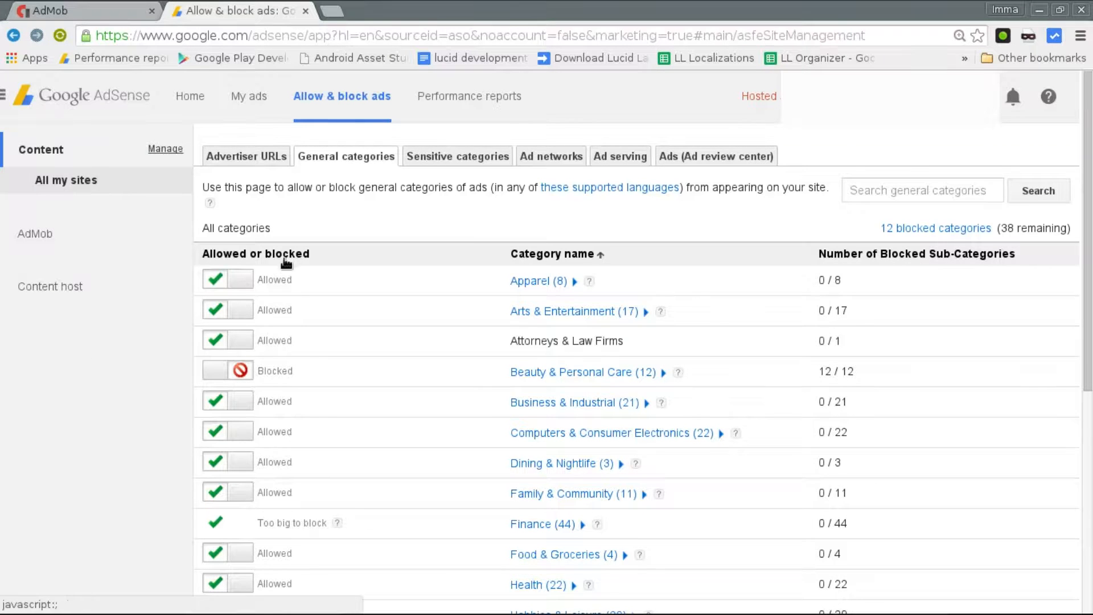
left_click(165, 148)
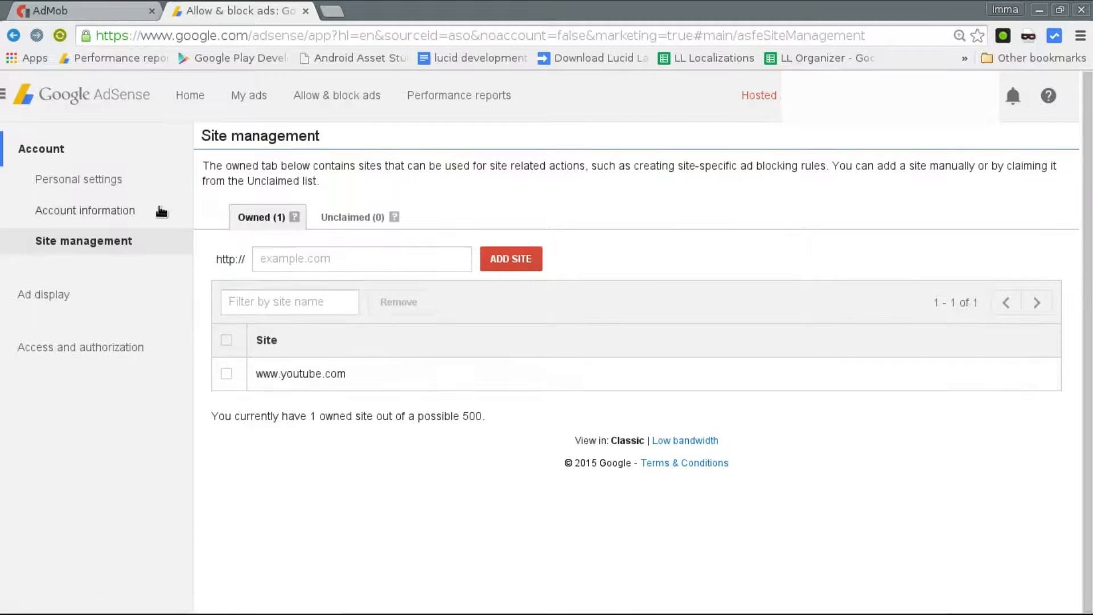
mouse_move(310, 376)
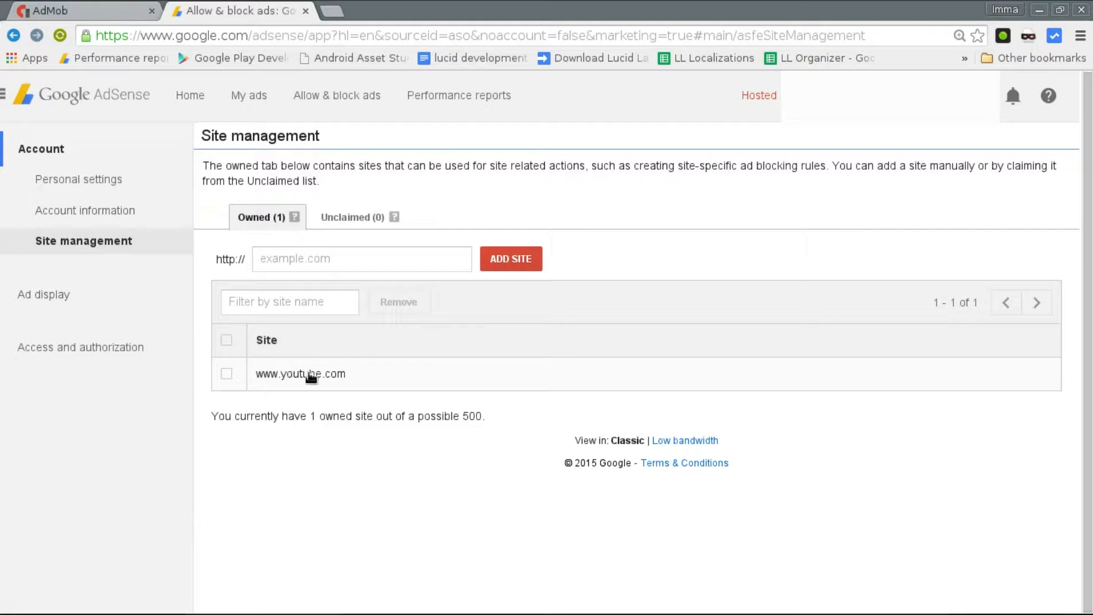
mouse_move(321, 377)
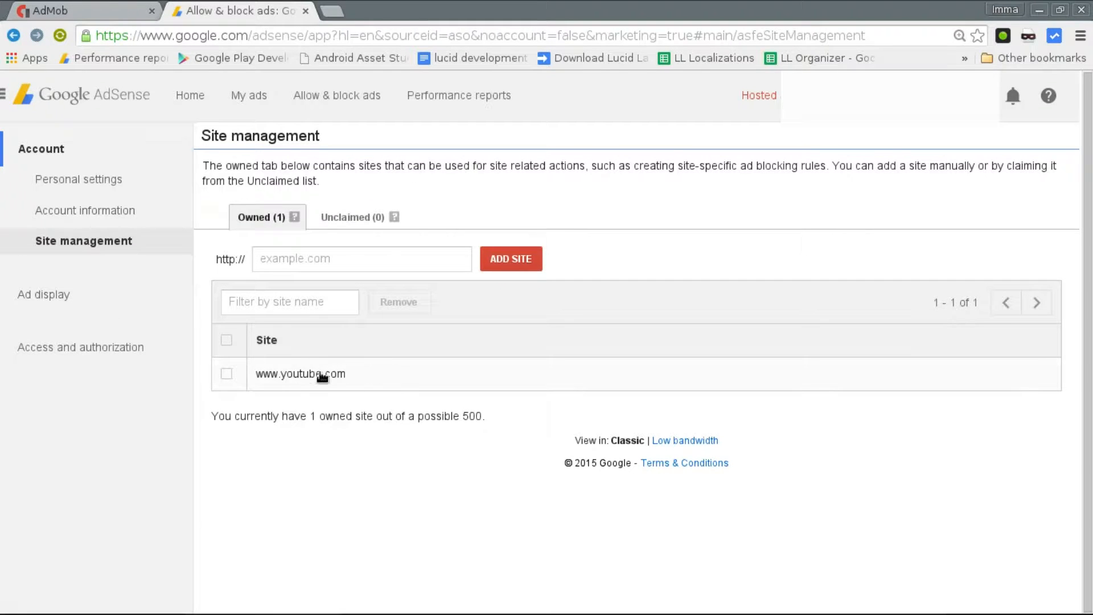
mouse_move(124, 15)
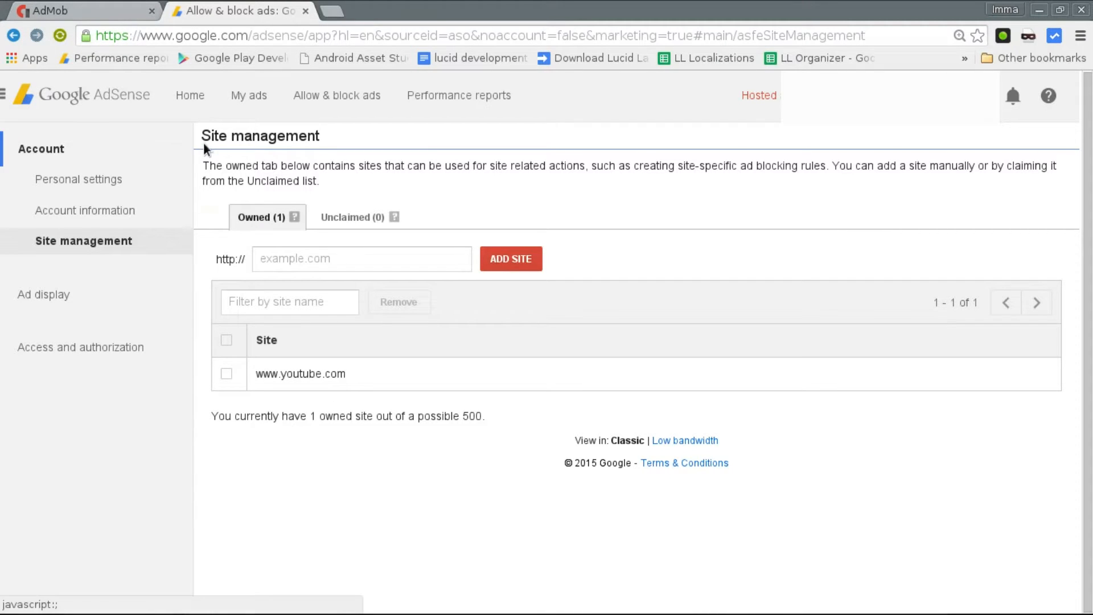
mouse_move(96, 215)
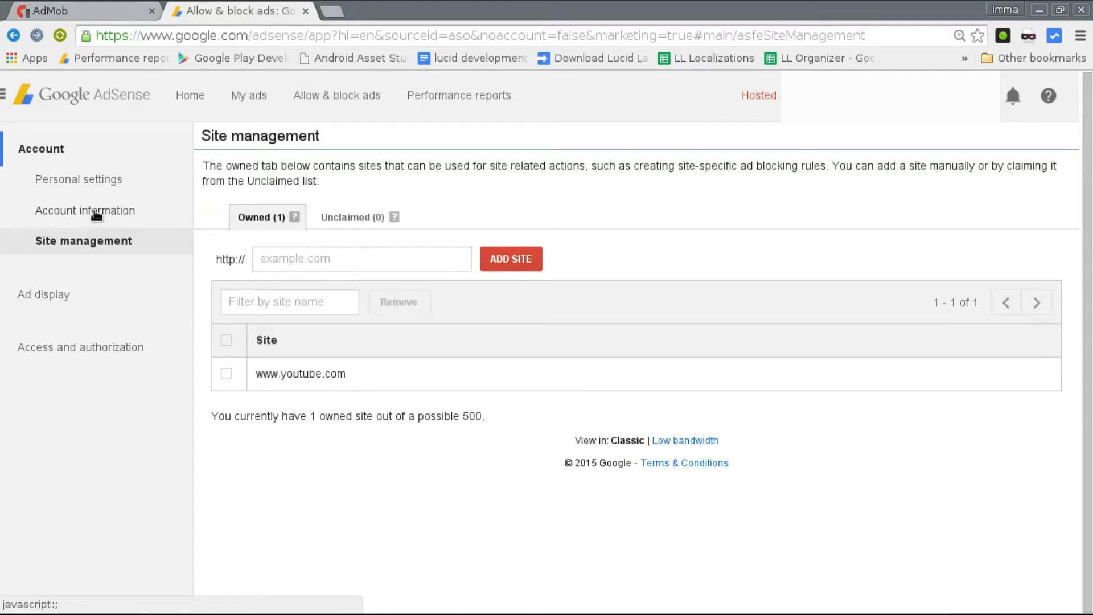
mouse_move(554, 607)
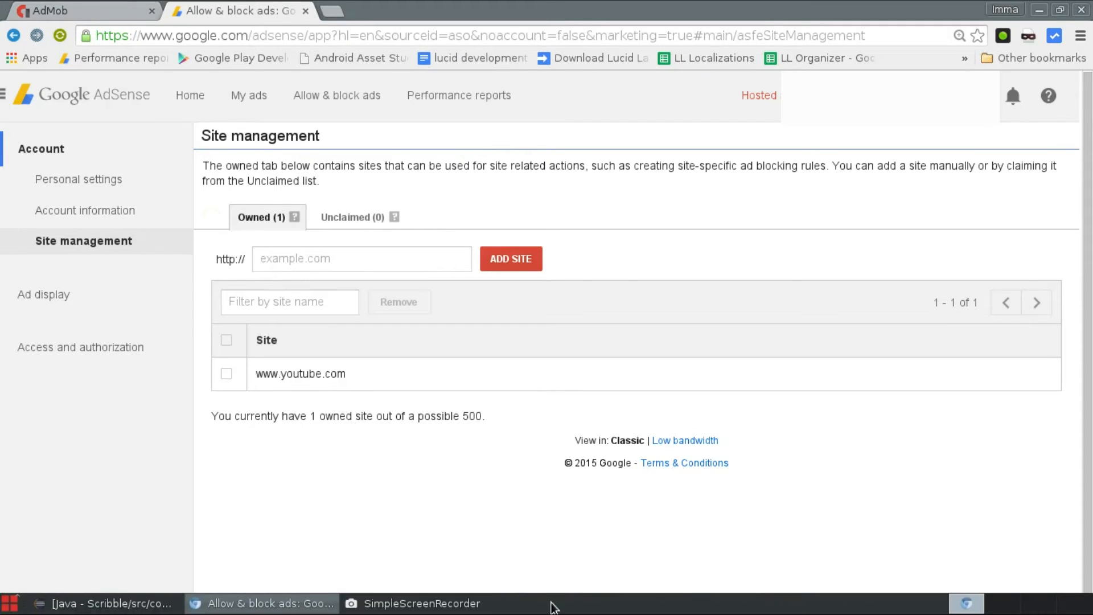